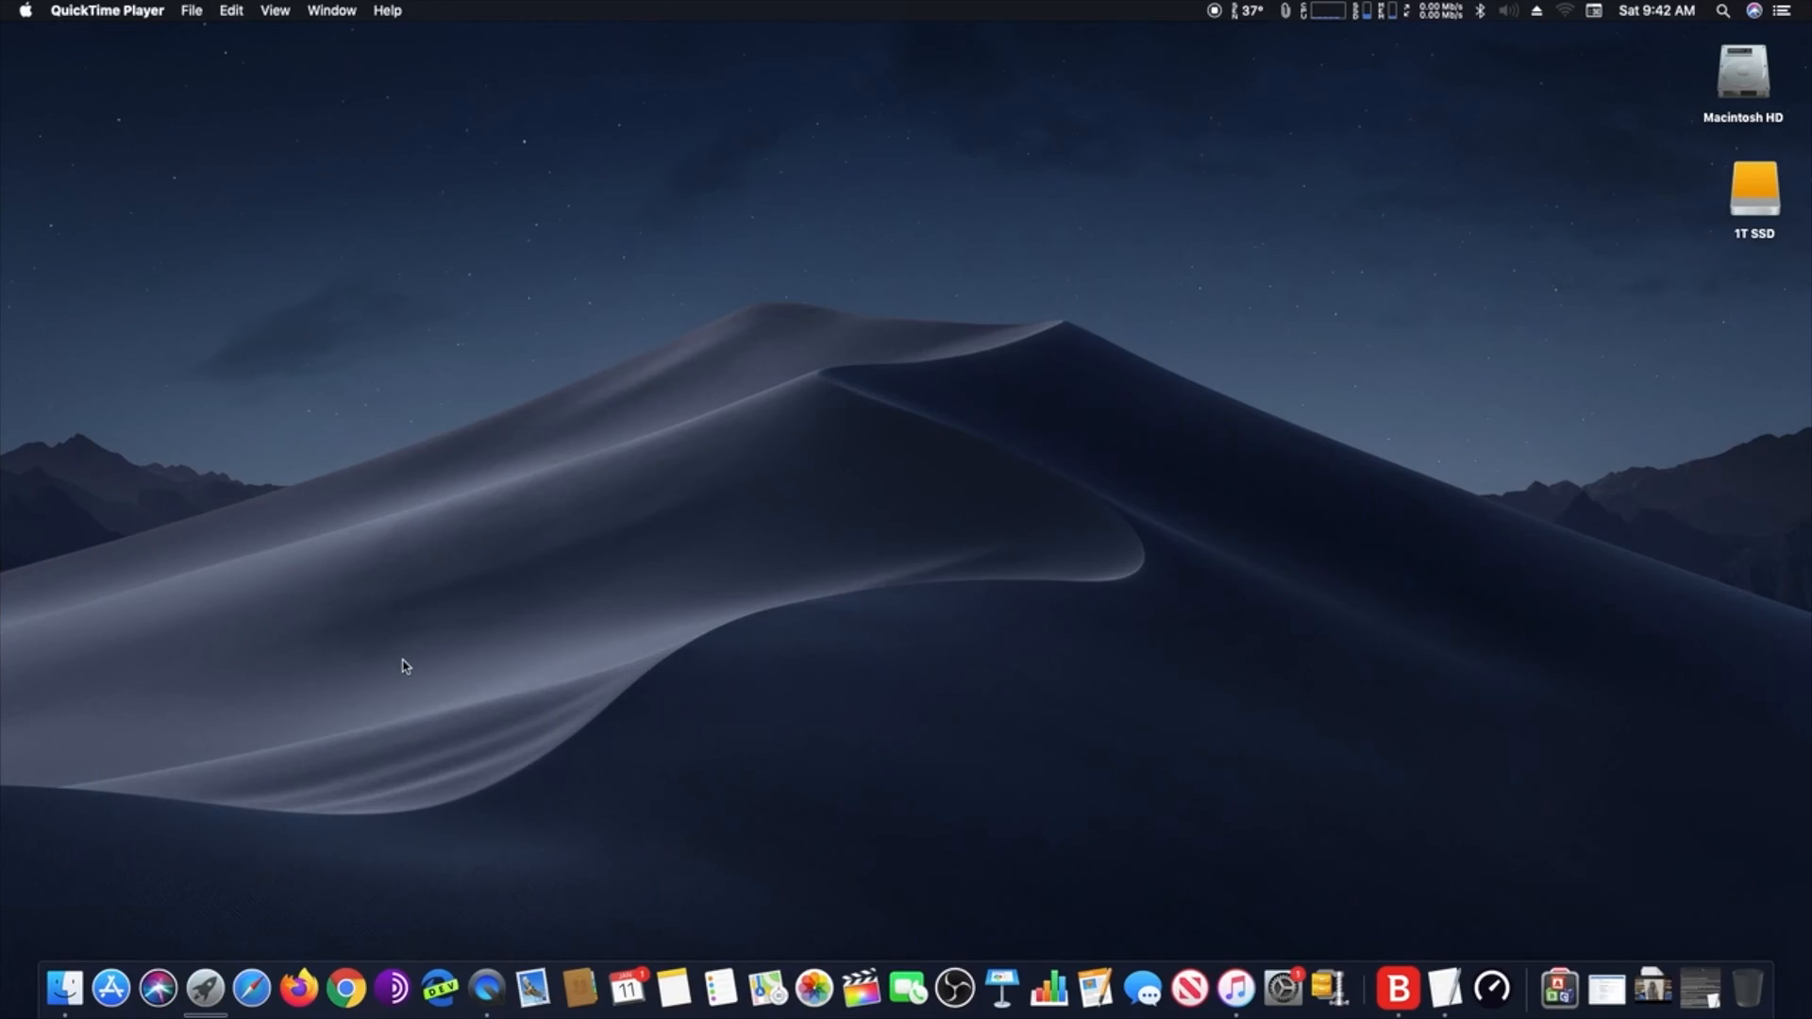
{"action": "mouse_move", "coordinate": [298, 989]}
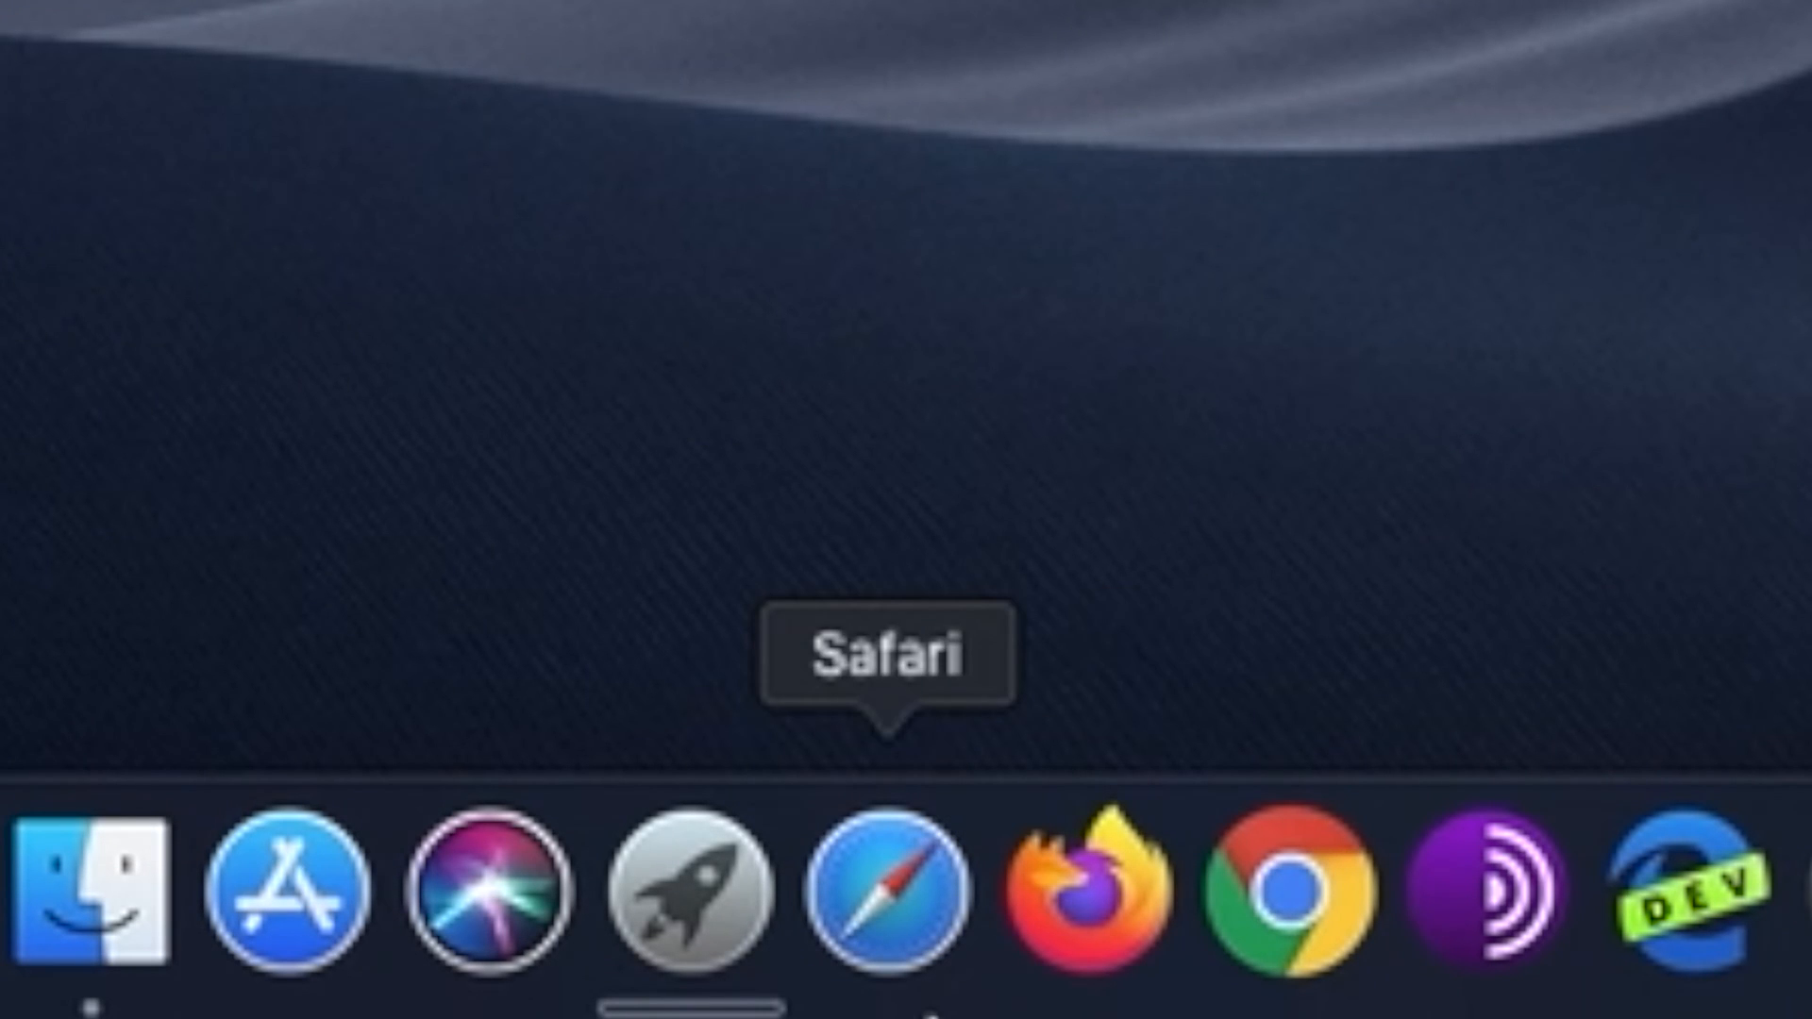
{"action": "mouse_move", "coordinate": [1087, 894]}
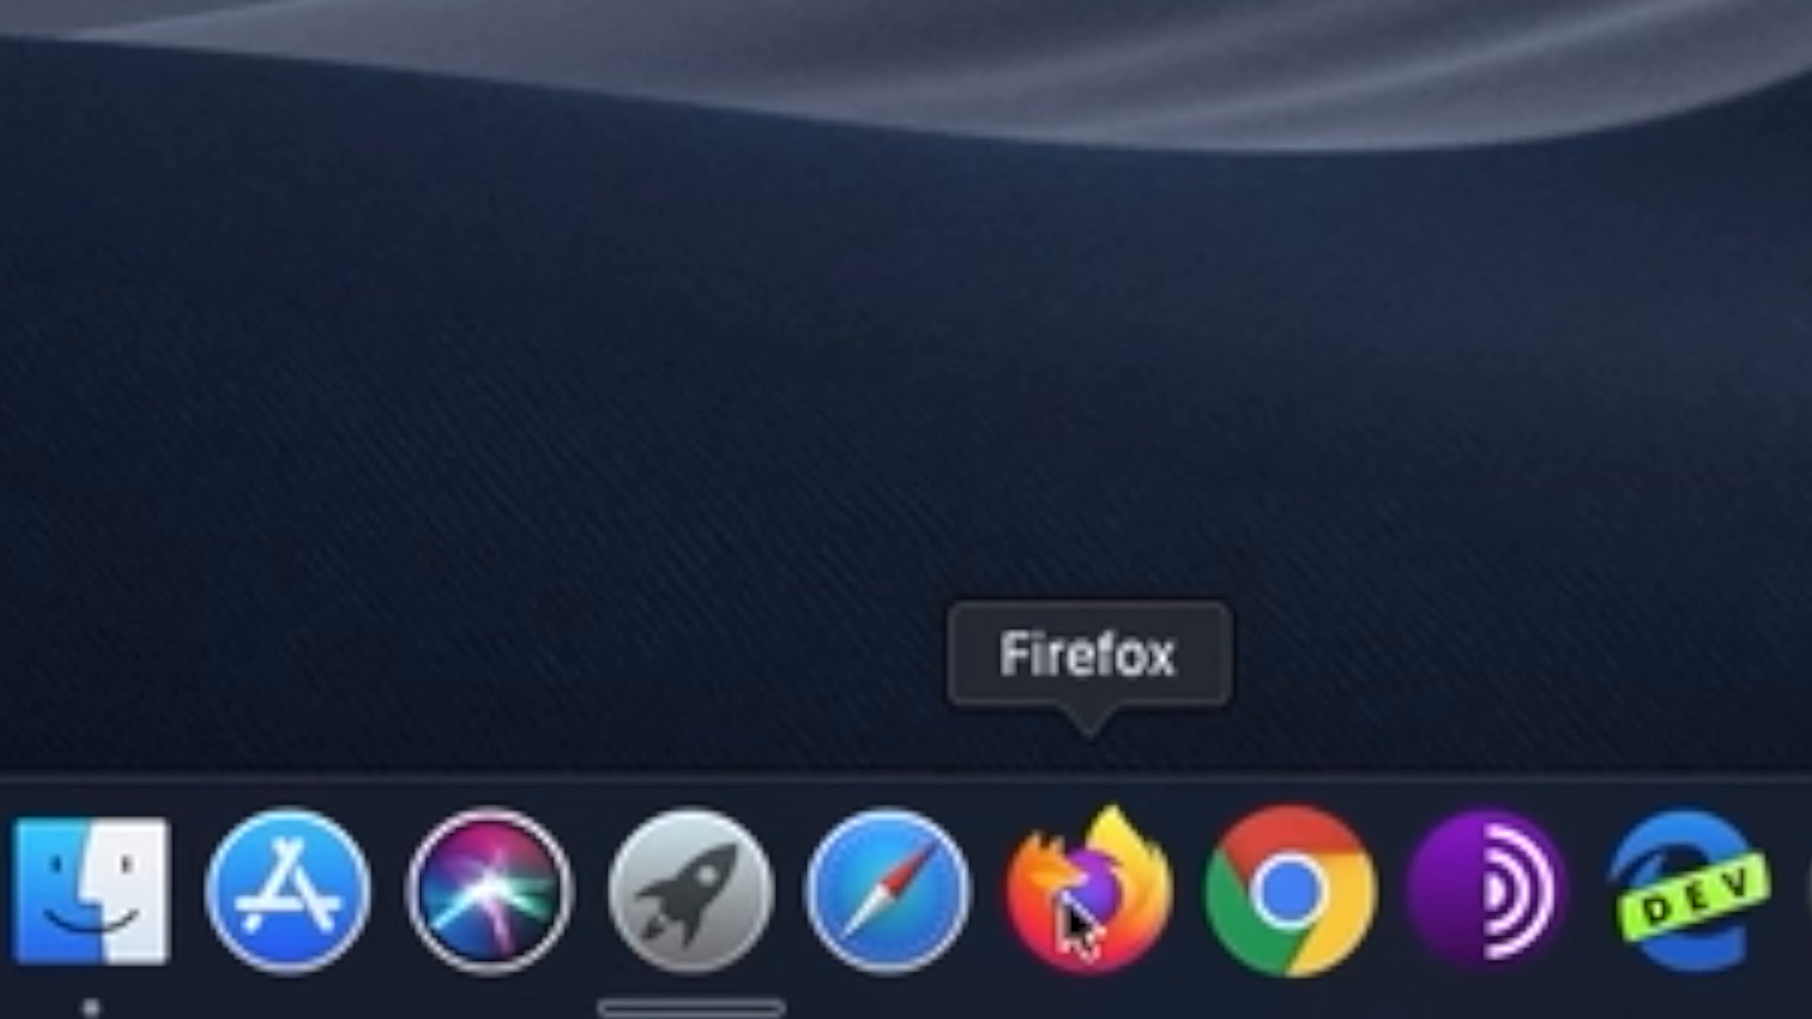
{"action": "mouse_move", "coordinate": [1166, 485]}
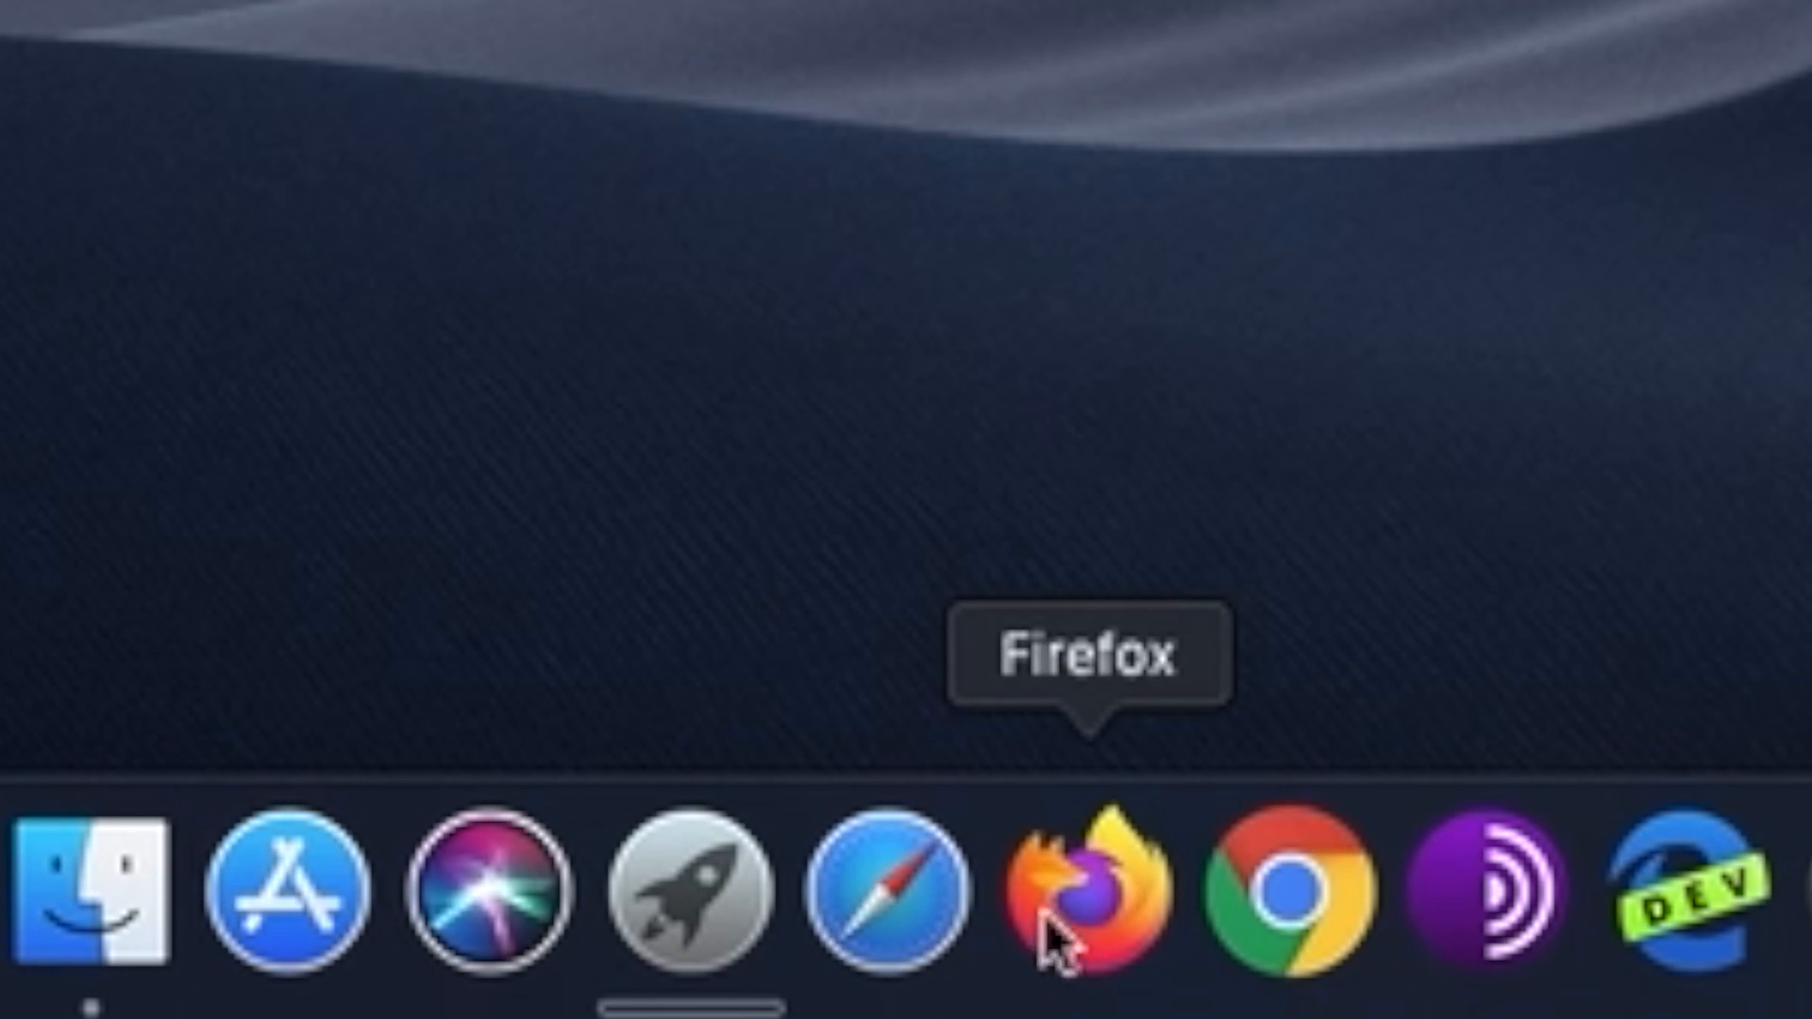
Launch Firefox from the Dock and land on the adddictedtomacintosh YouTube channel page.
{"action": "left_click", "coordinate": [1074, 889]}
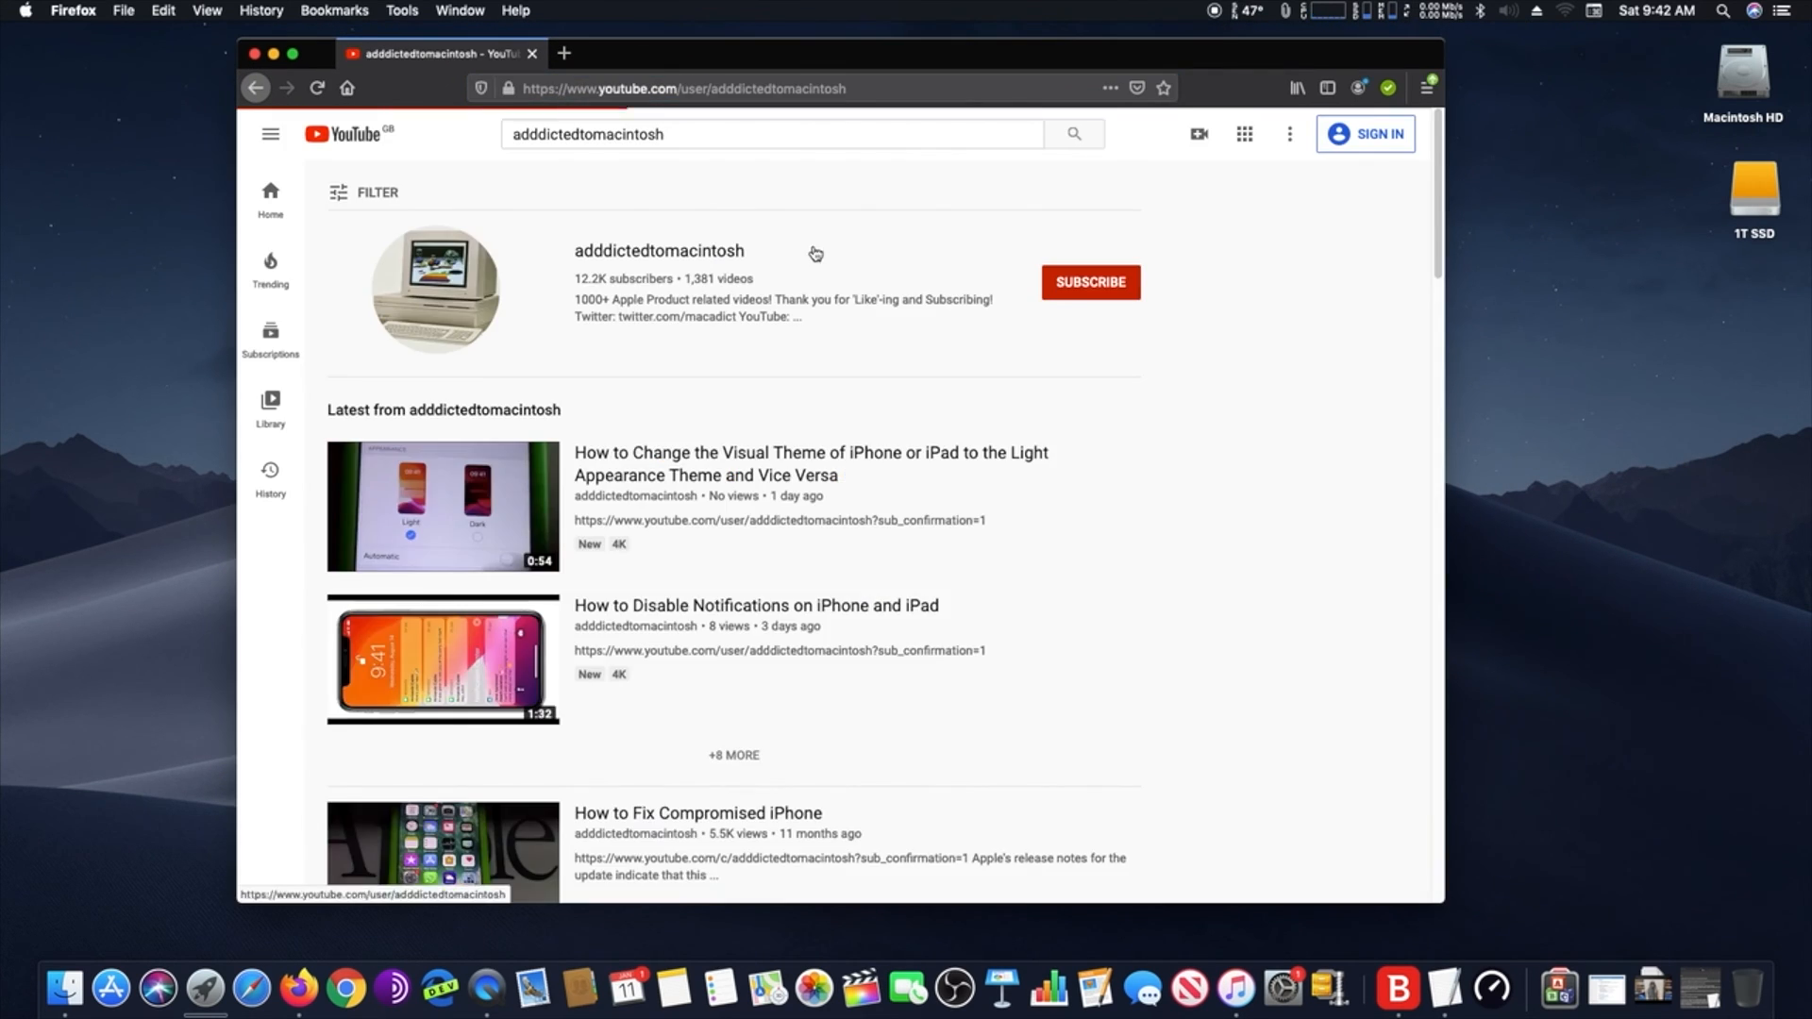
{"action": "left_click", "coordinate": [659, 251]}
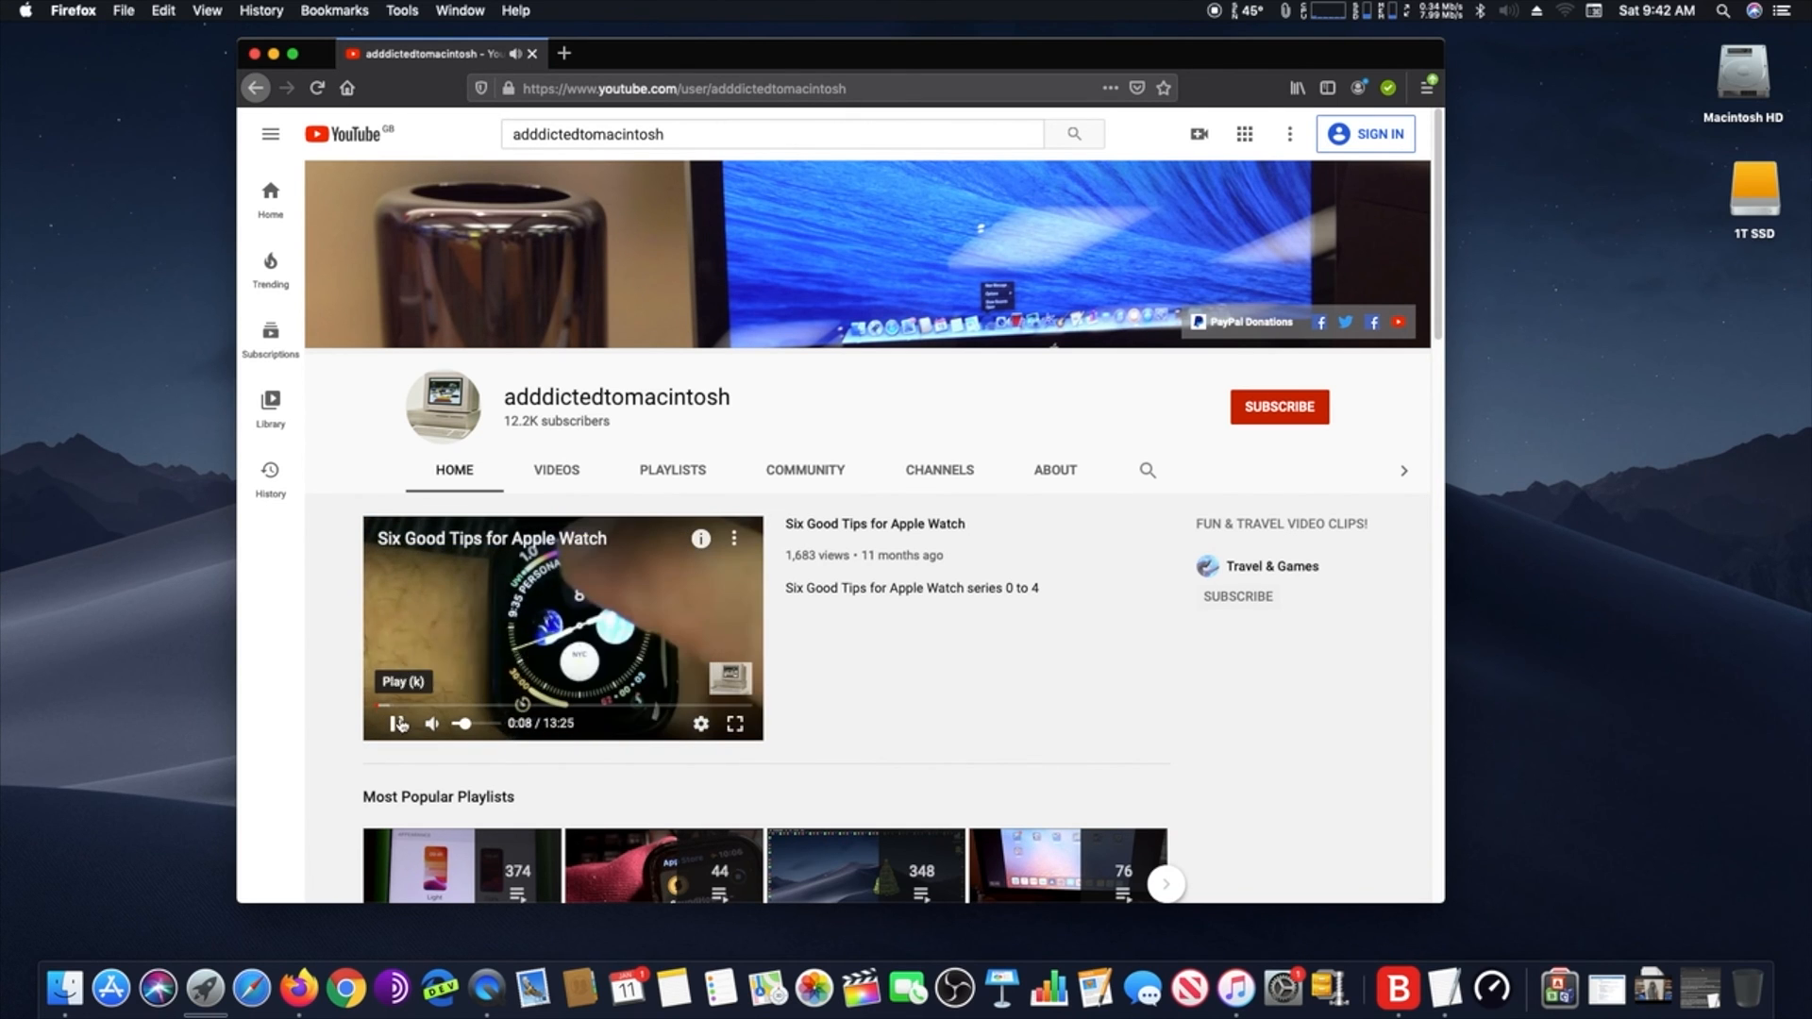
{"action": "left_click", "coordinate": [71, 11]}
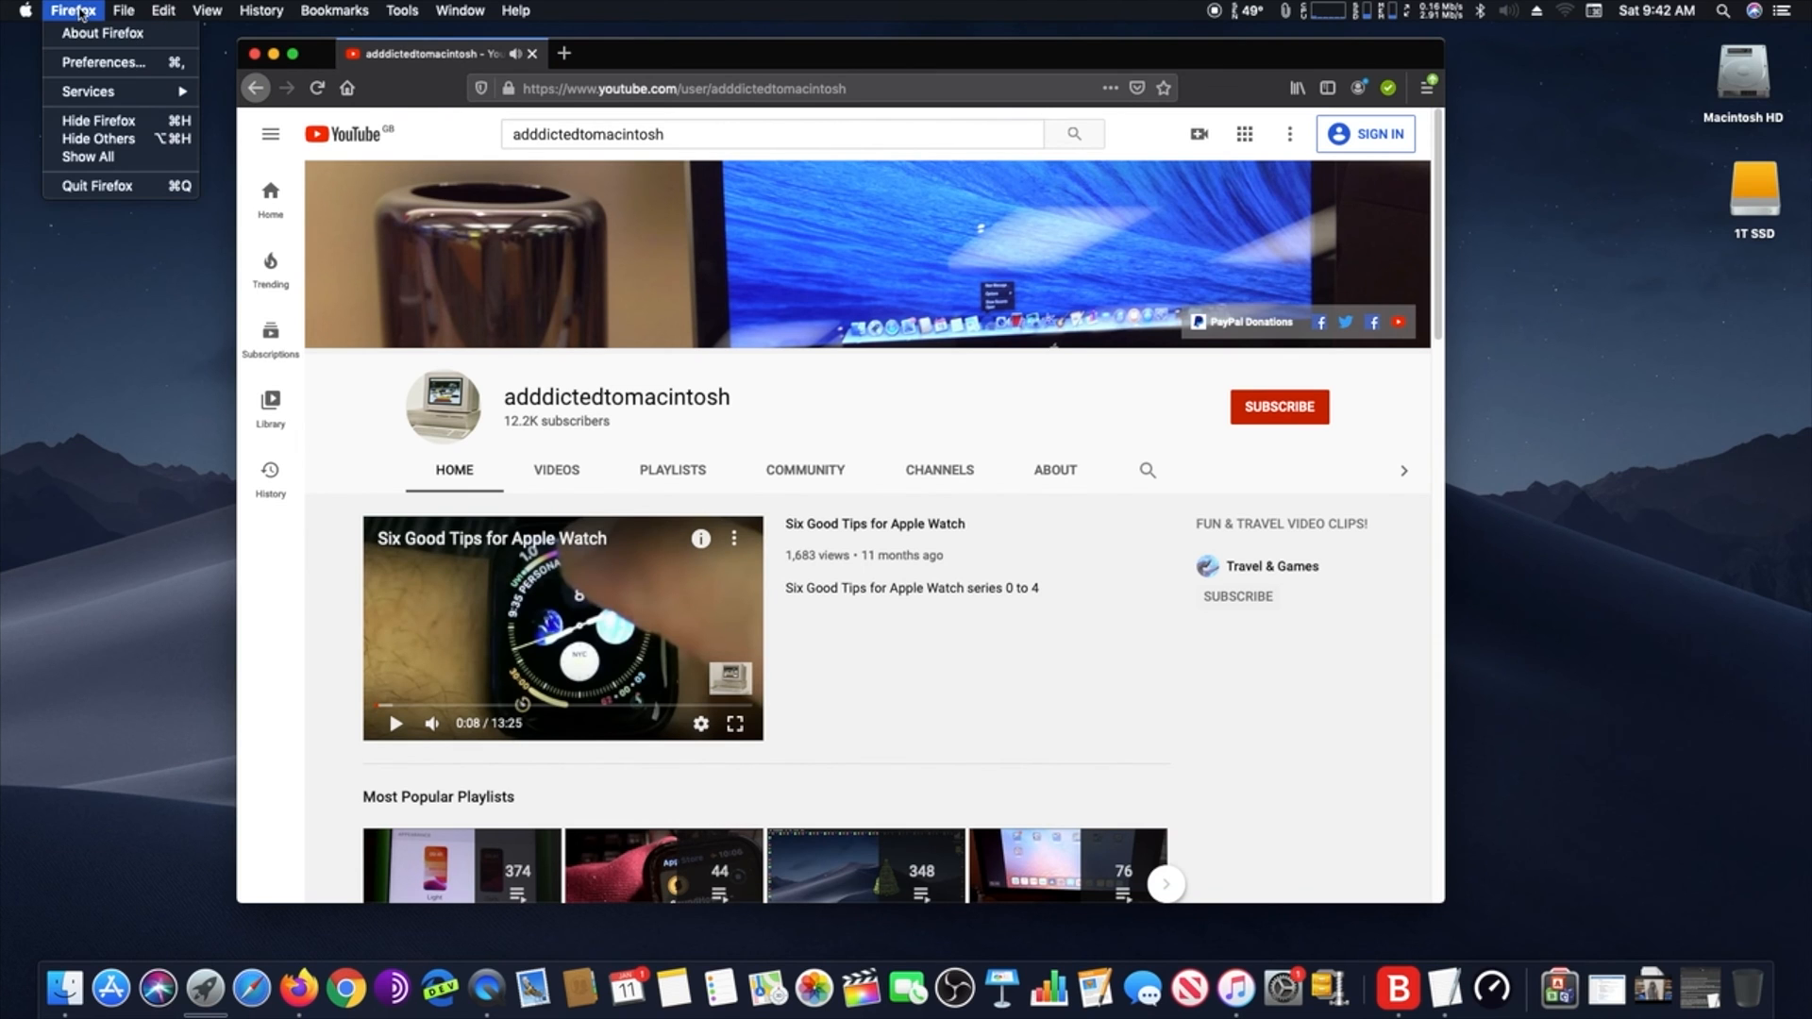
{"action": "mouse_move", "coordinate": [102, 32]}
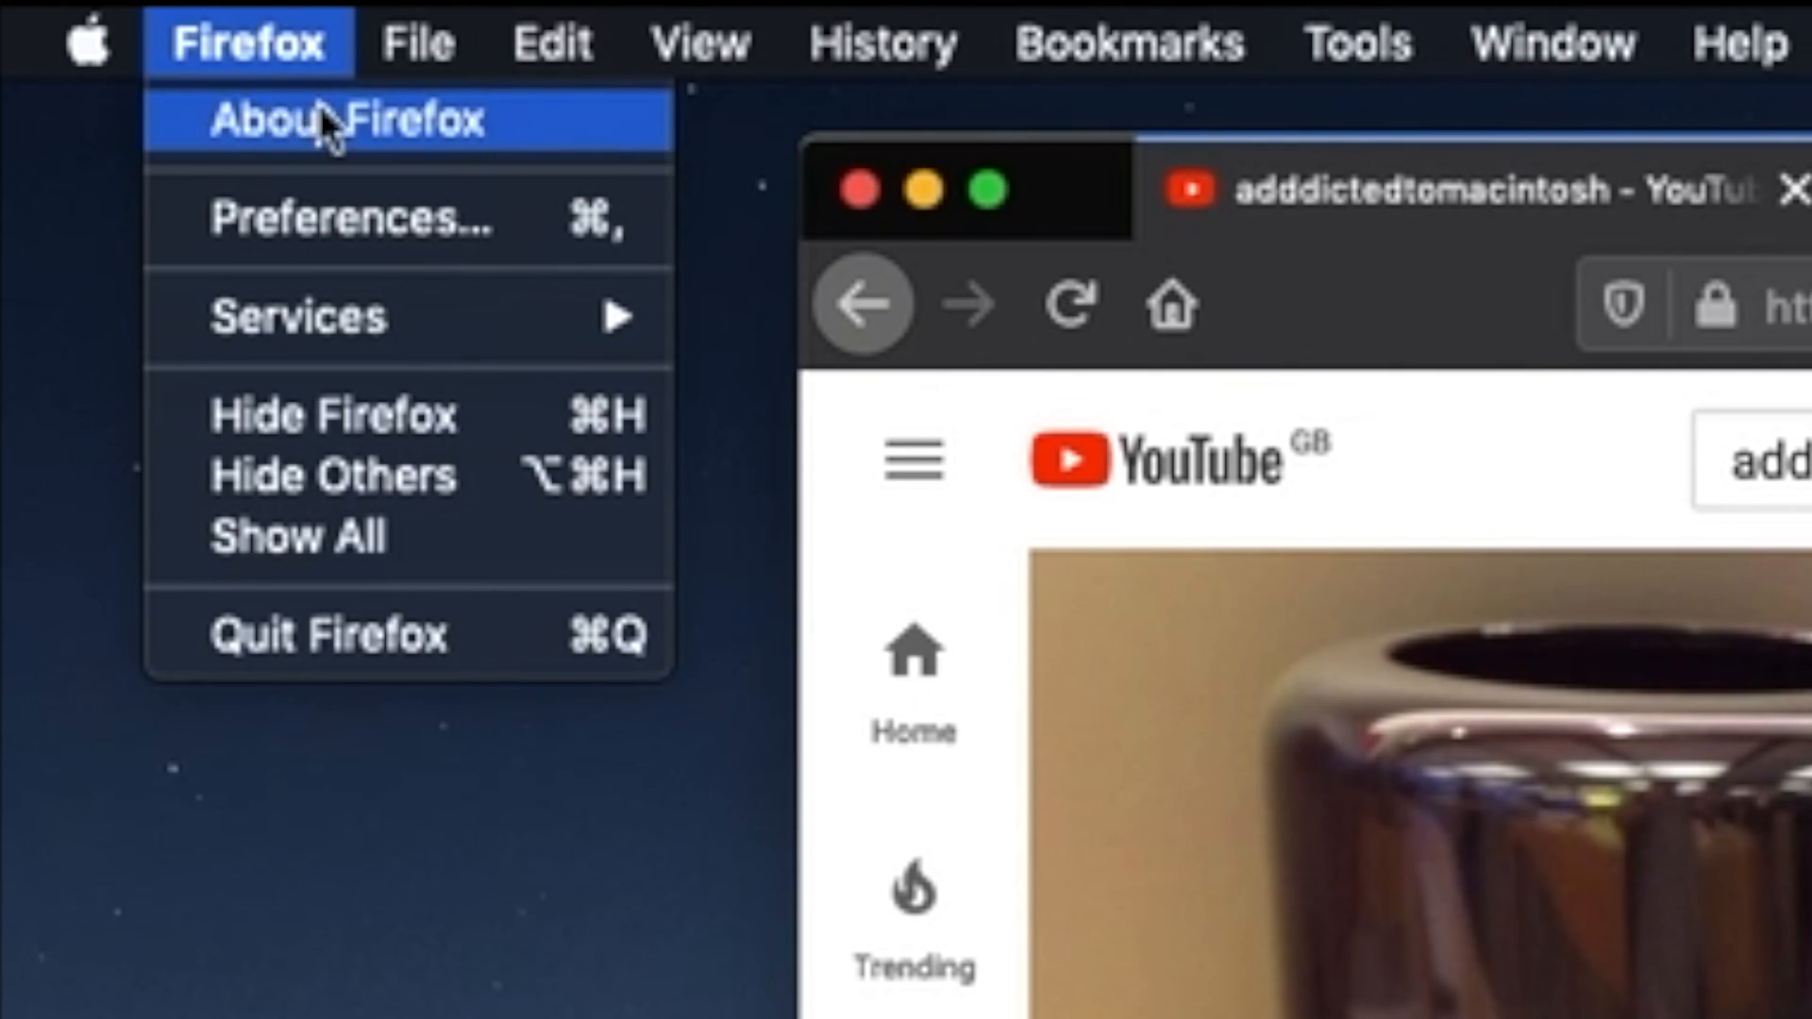
{"action": "mouse_move", "coordinate": [410, 146]}
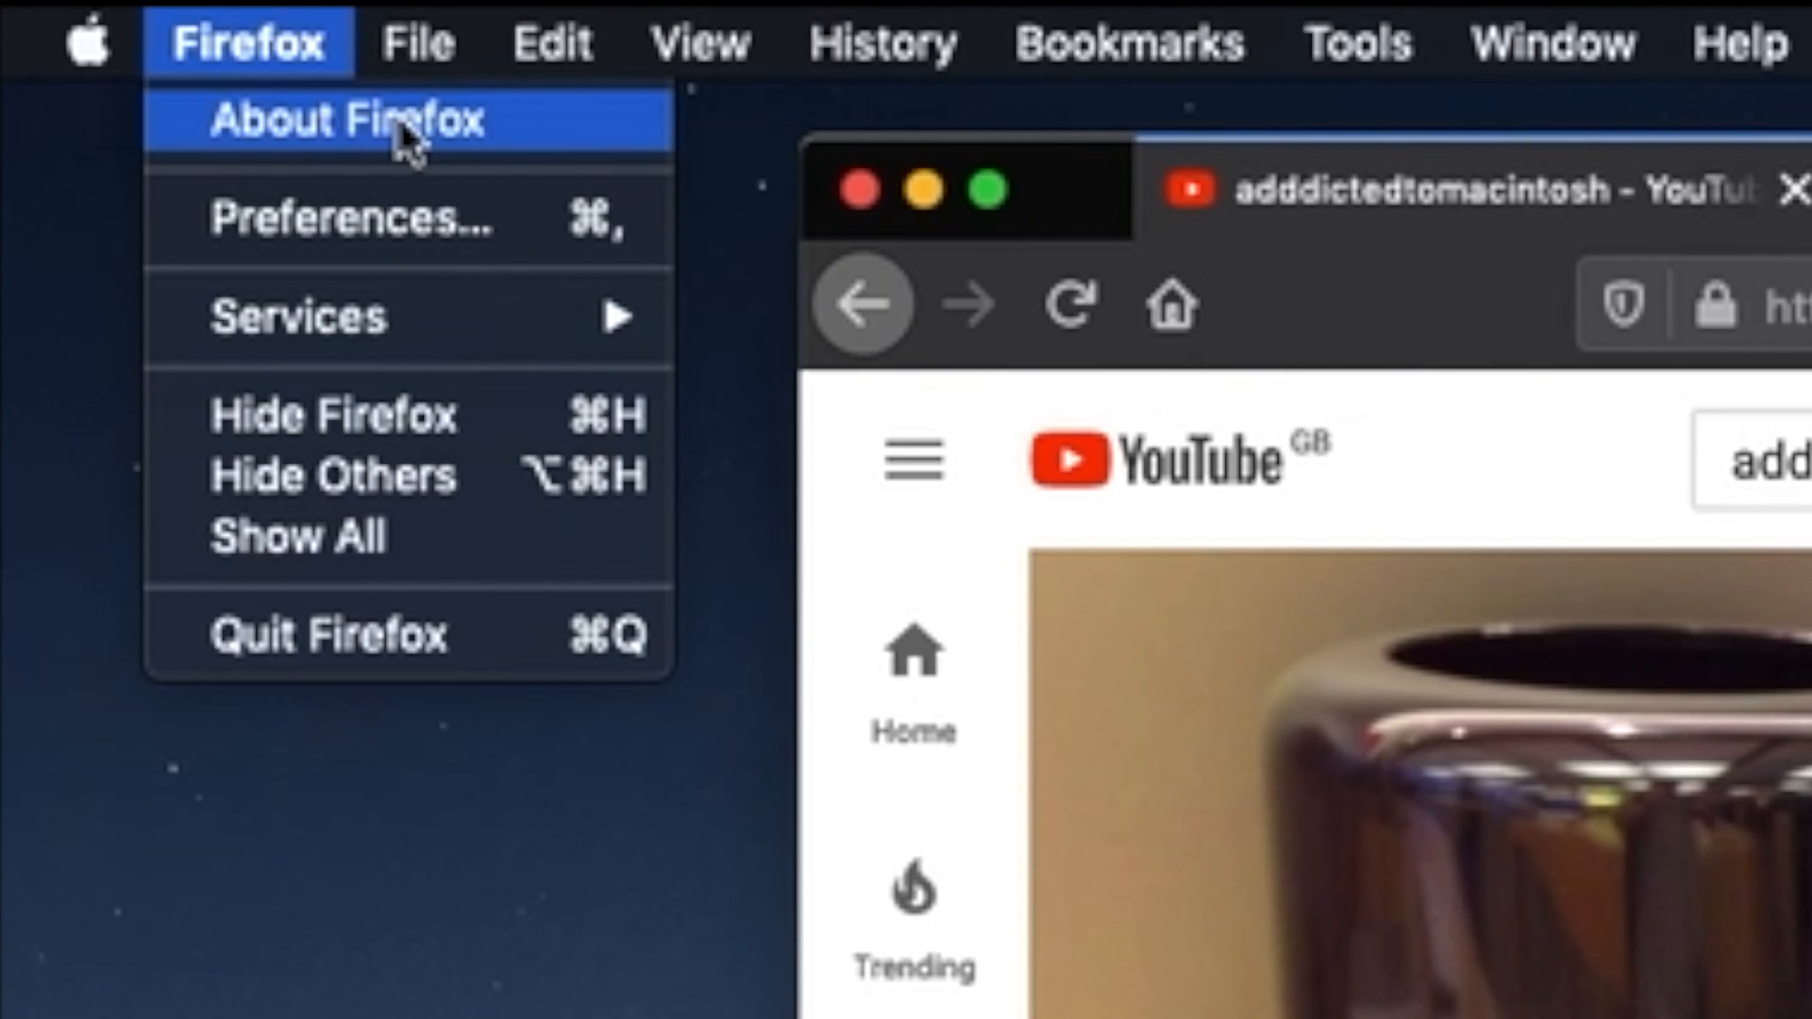
Show About Firefox, reporting version 70.0.1 (64-bit) with an update ready on restart.
{"action": "left_click", "coordinate": [347, 119]}
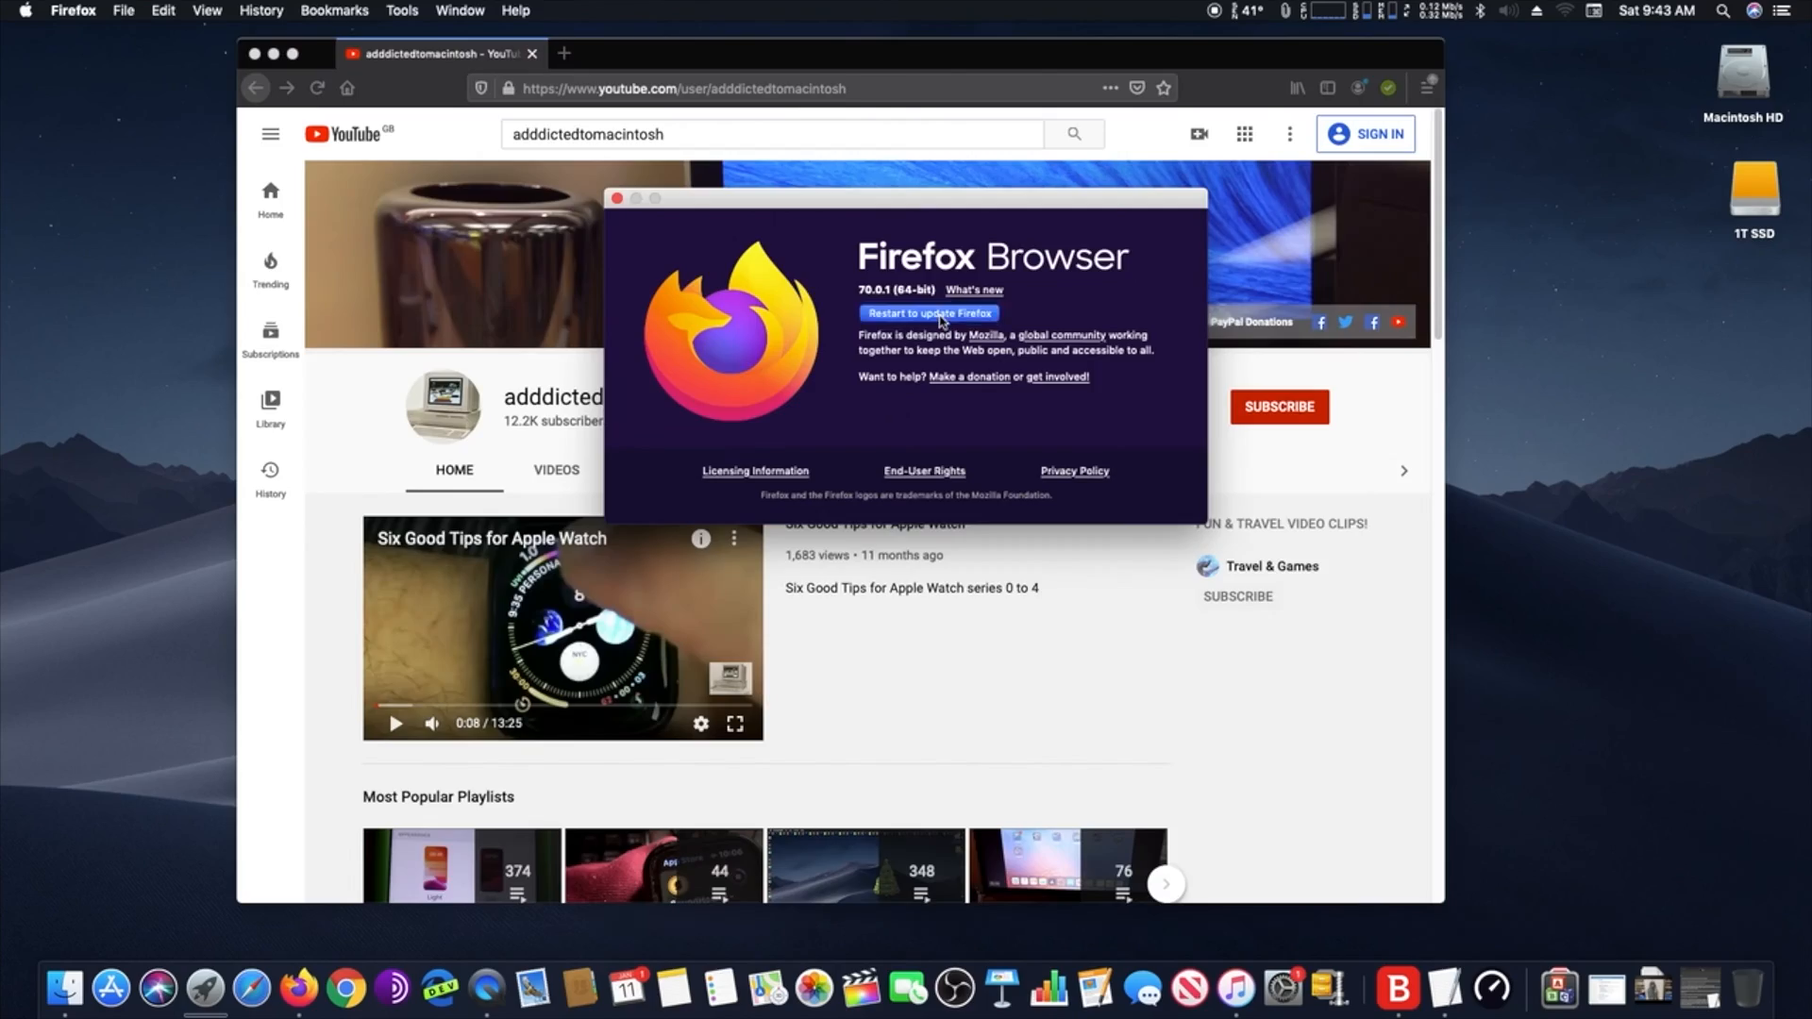
Restart to install the update, return to the YouTube tab, then recheck the version via the Firefox menu.
{"action": "left_click", "coordinate": [974, 292]}
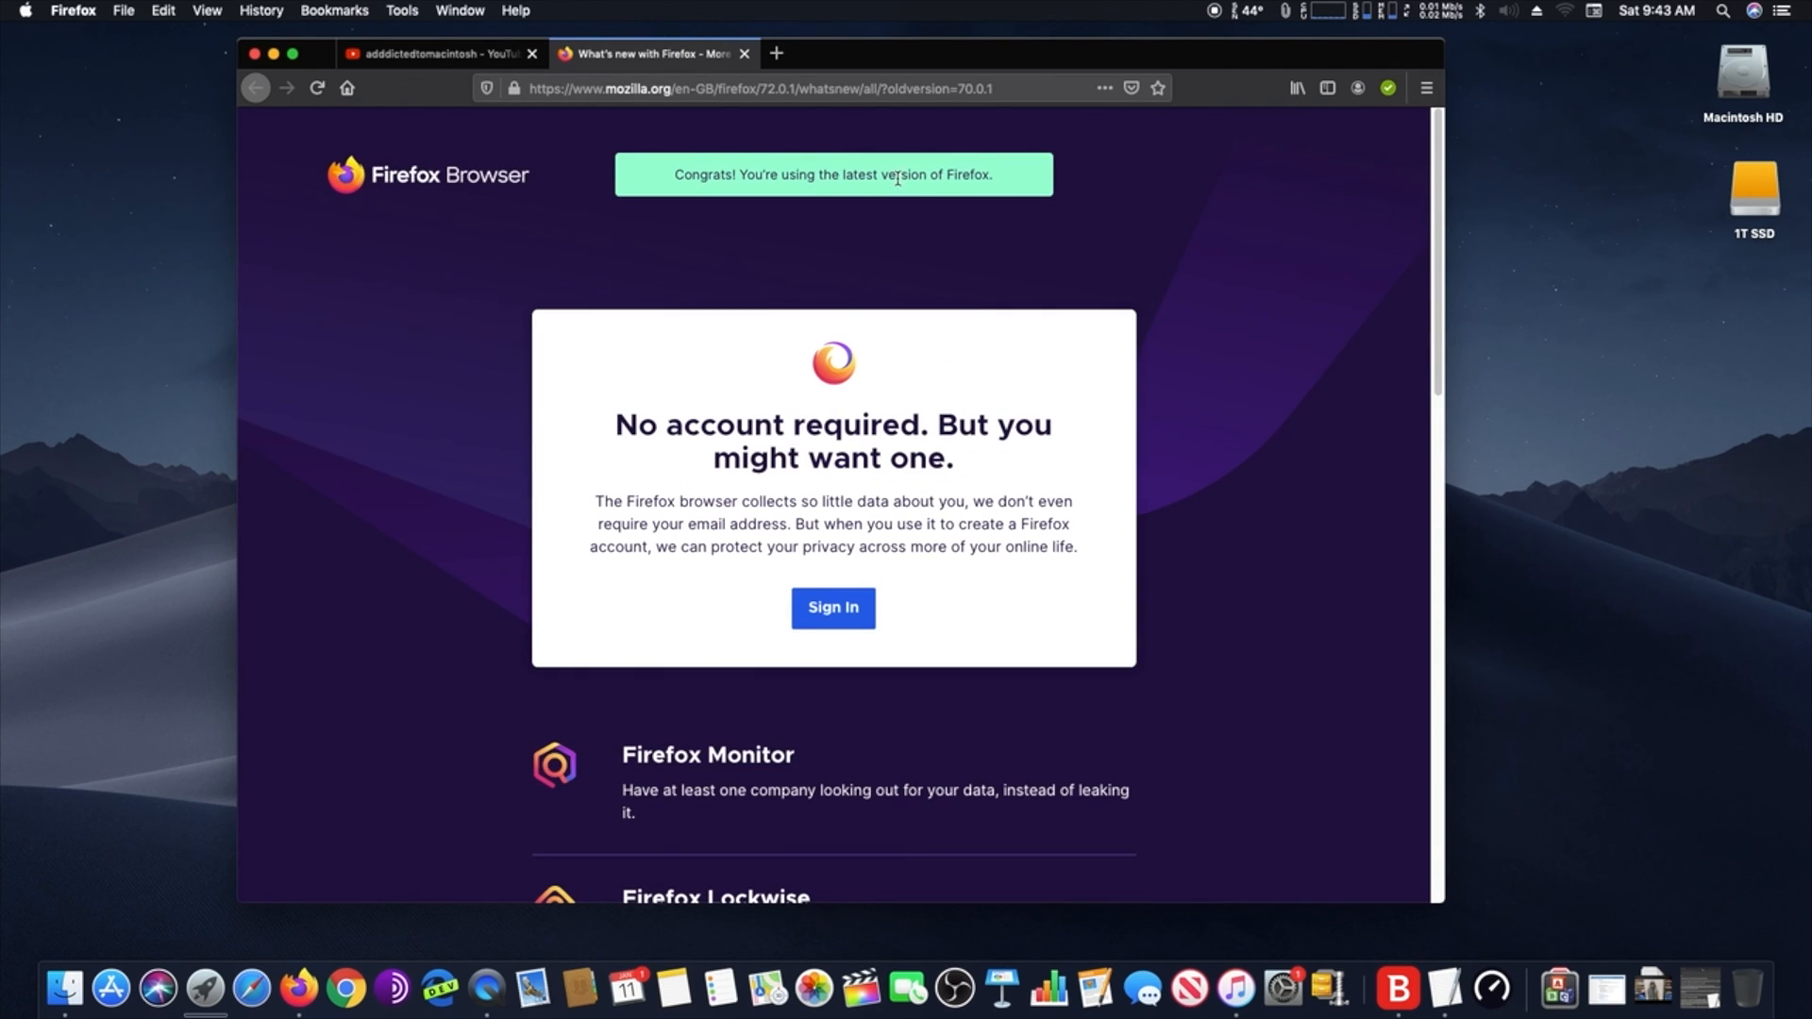
{"action": "mouse_move", "coordinate": [460, 61]}
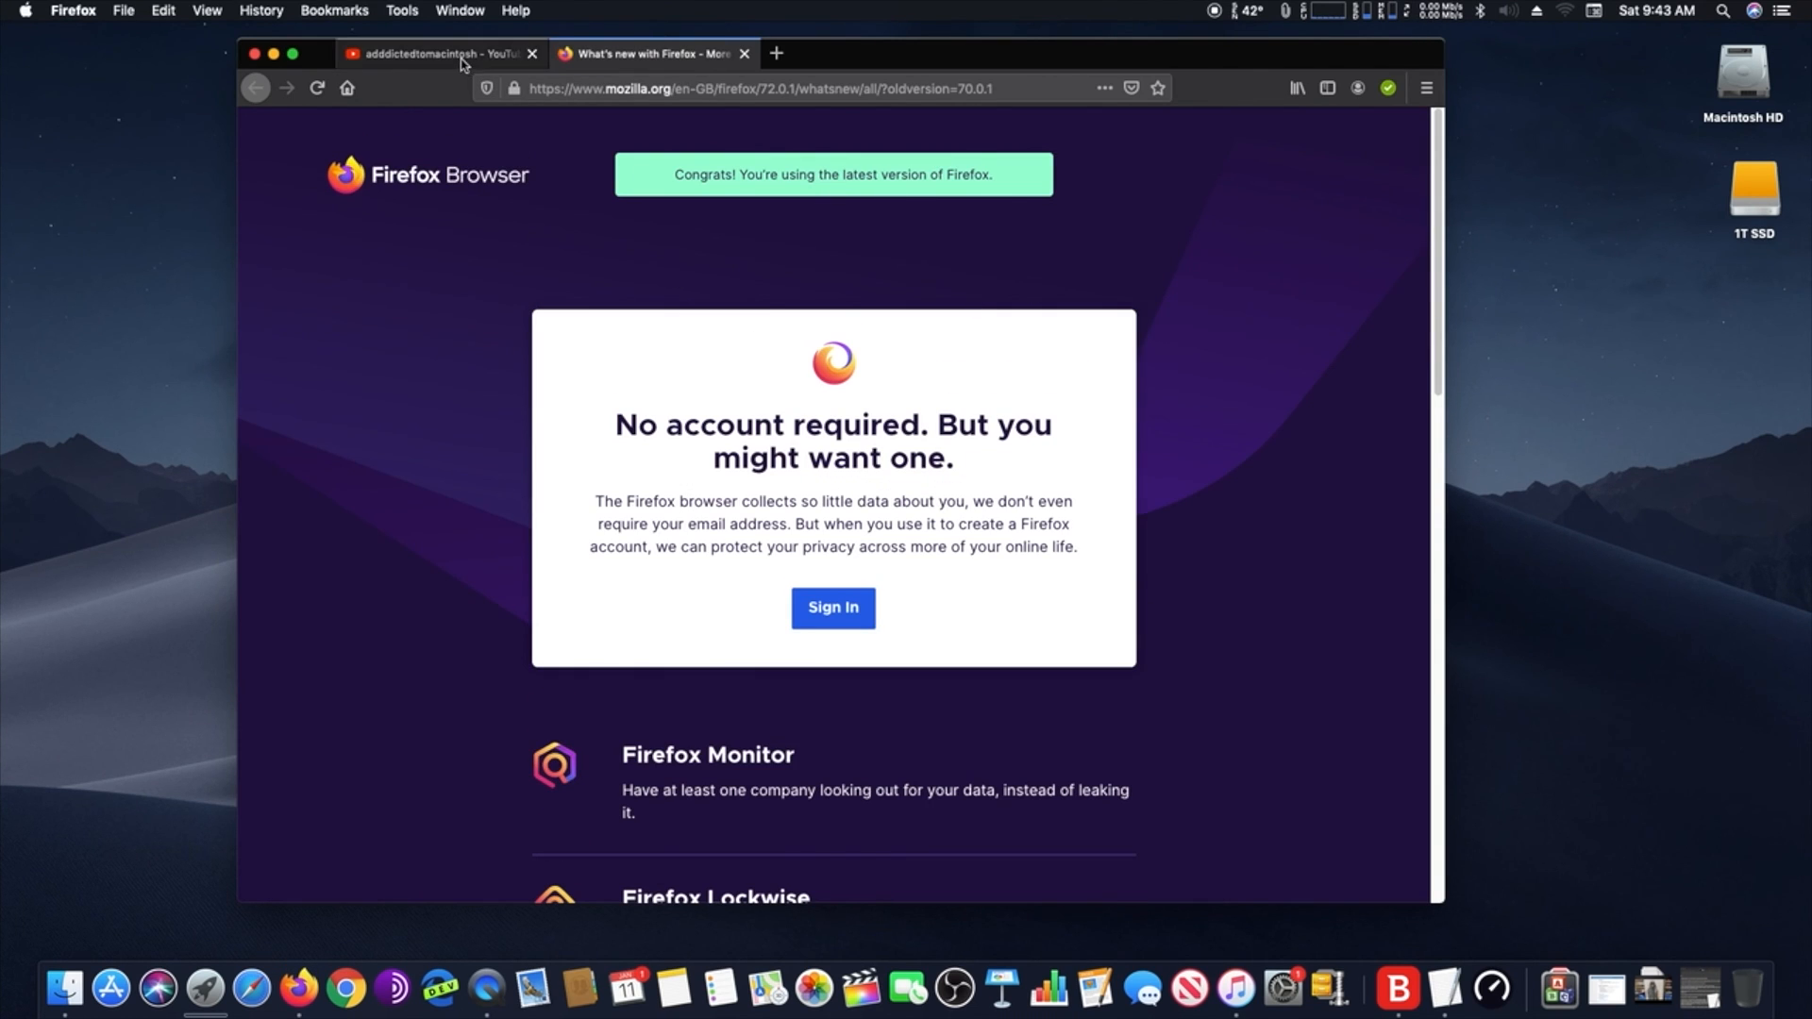
{"action": "left_click", "coordinate": [439, 53]}
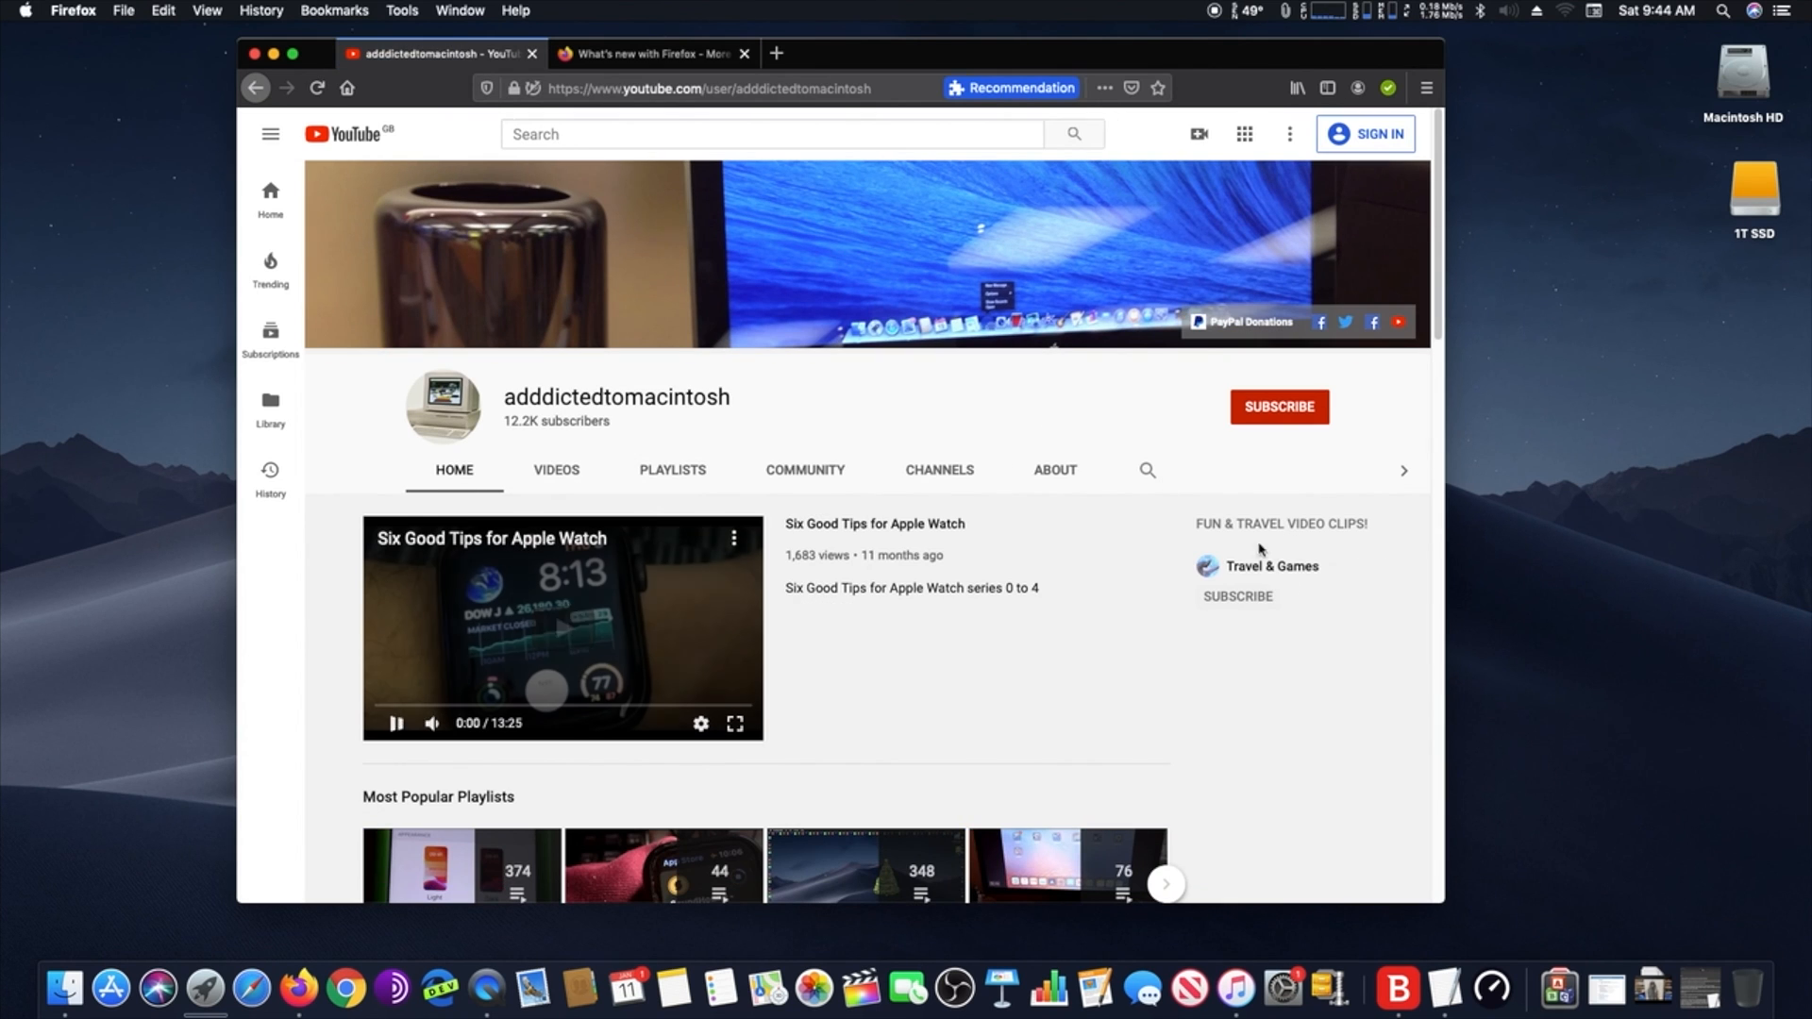
{"action": "left_click", "coordinate": [72, 12]}
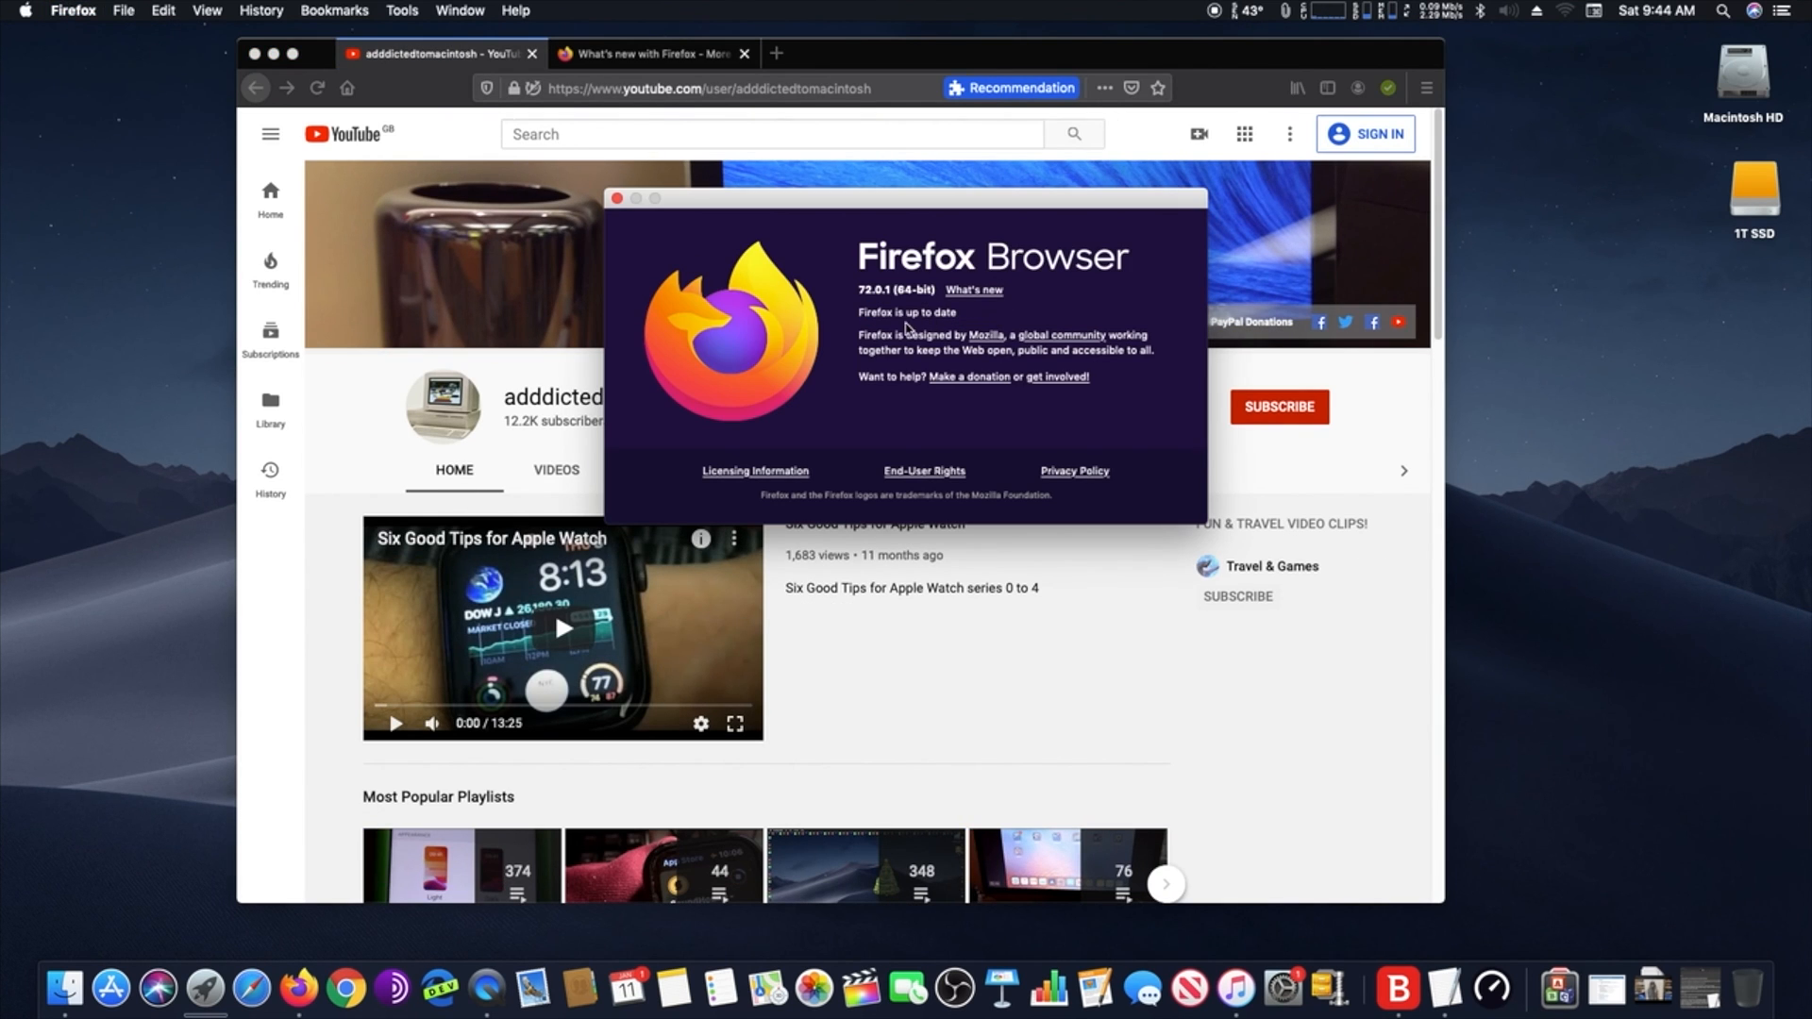